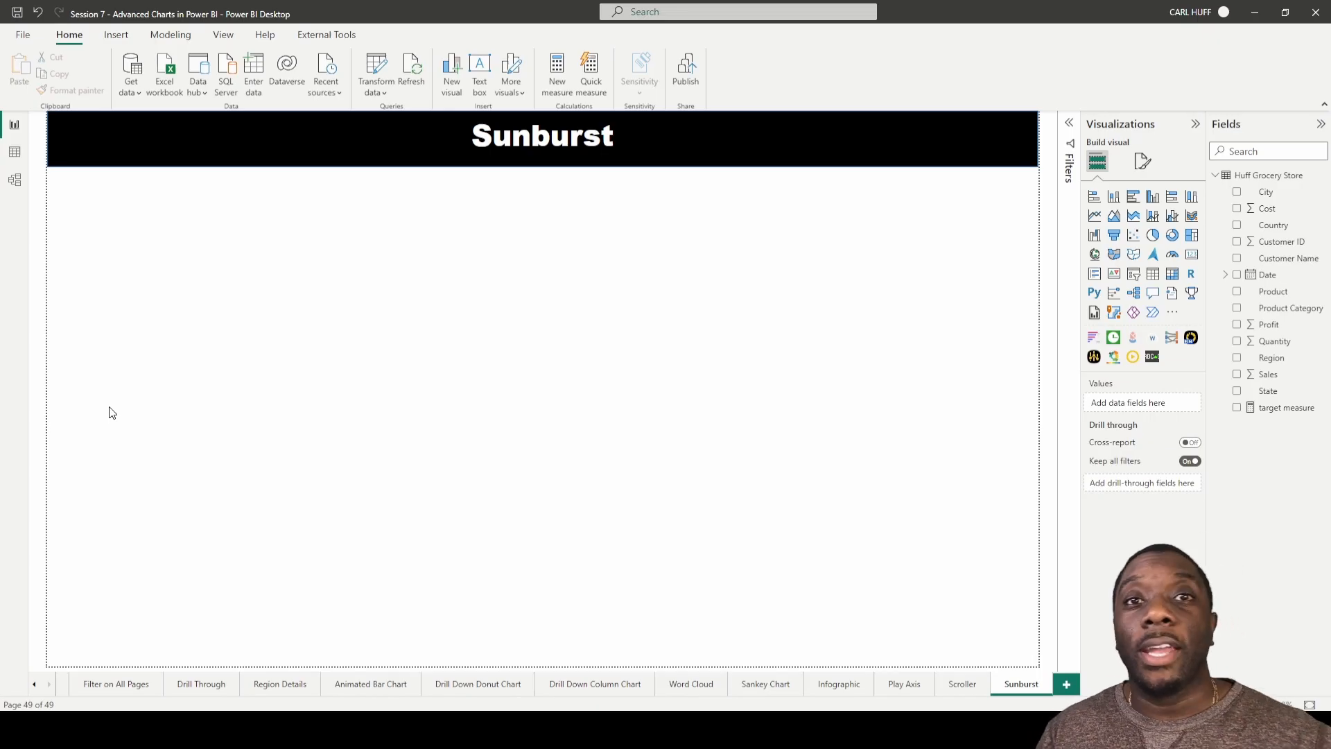
mouse_move(331, 411)
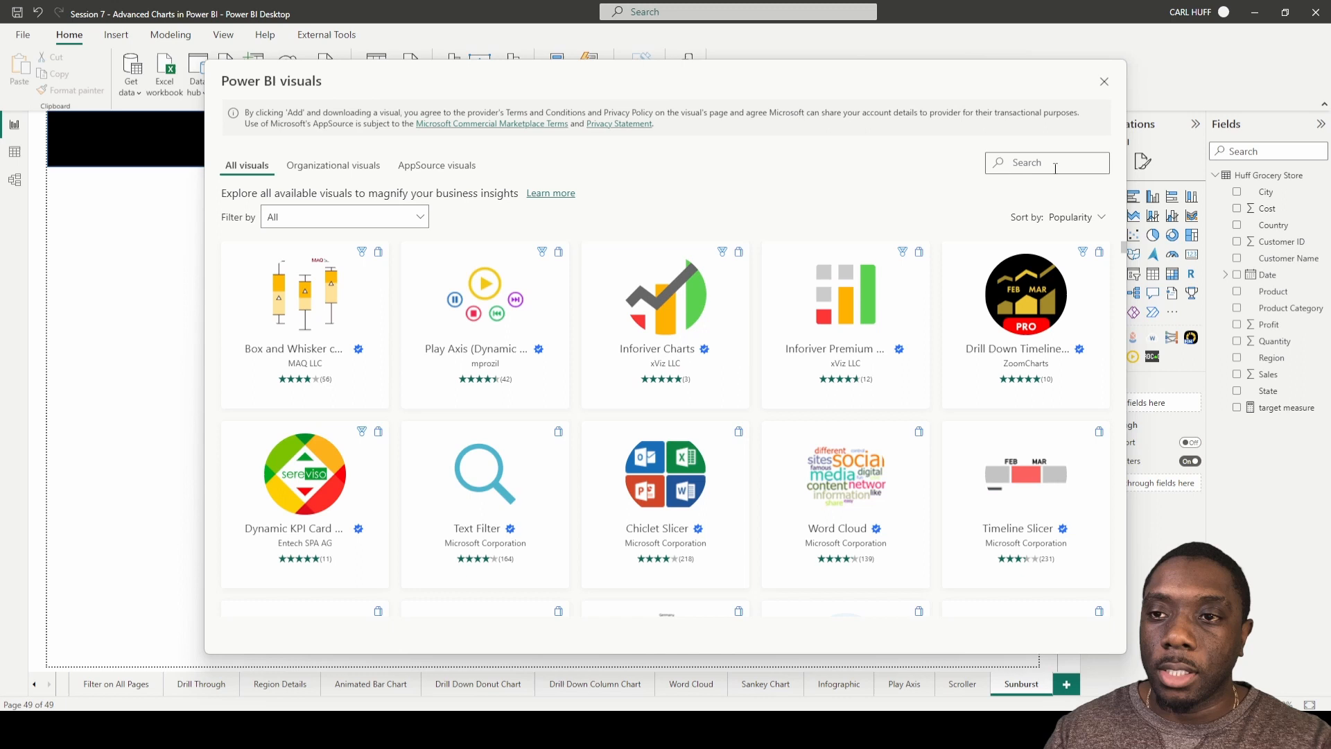
- Import the Sunburst custom visual from AppSource by searching 'sunb'
text(sunb)
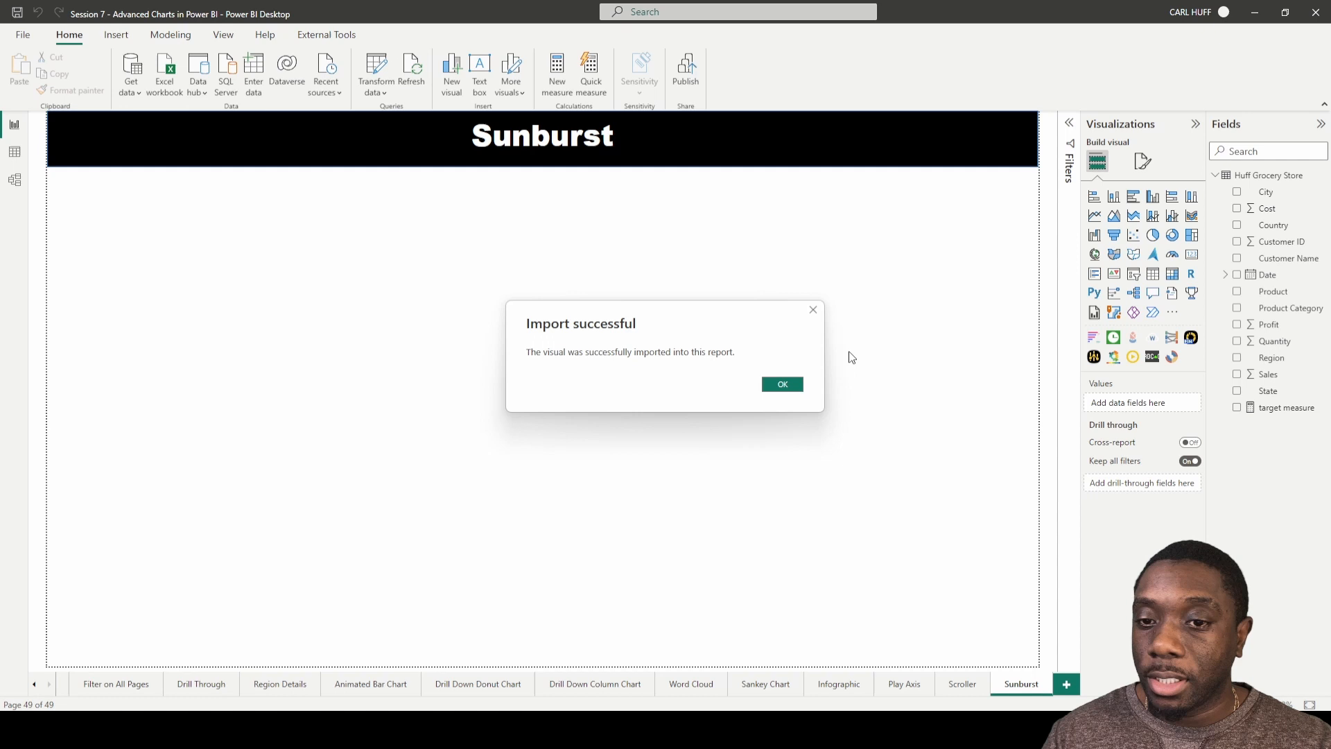
click(781, 384)
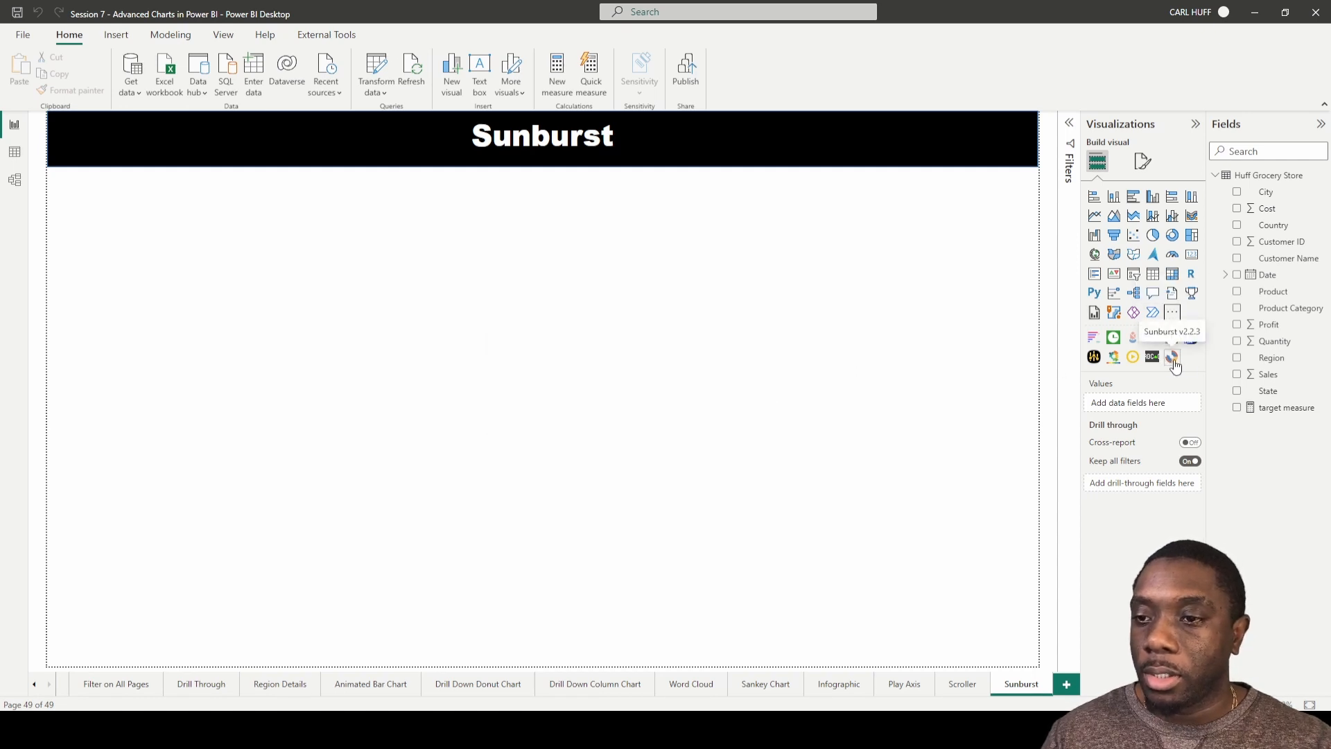
- Place an empty Sunburst visual on the report page
click(1173, 357)
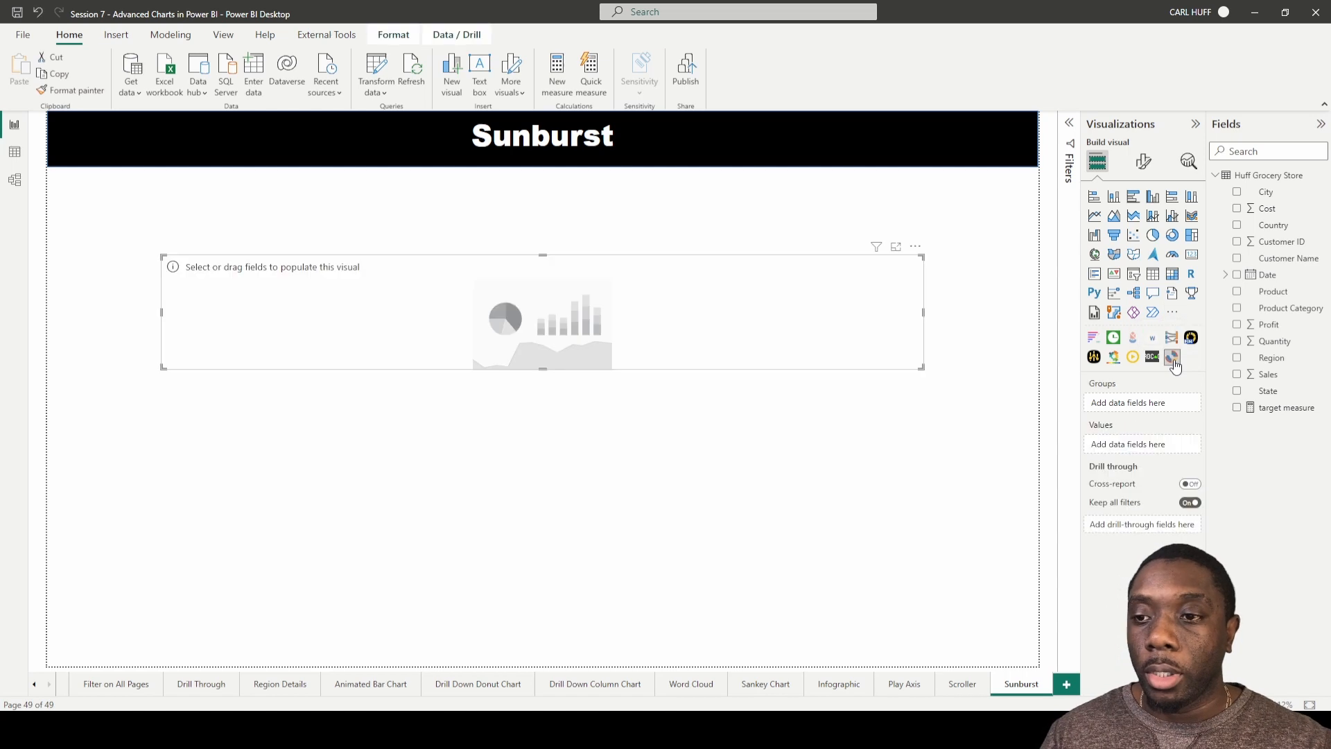
mouse_move(543, 252)
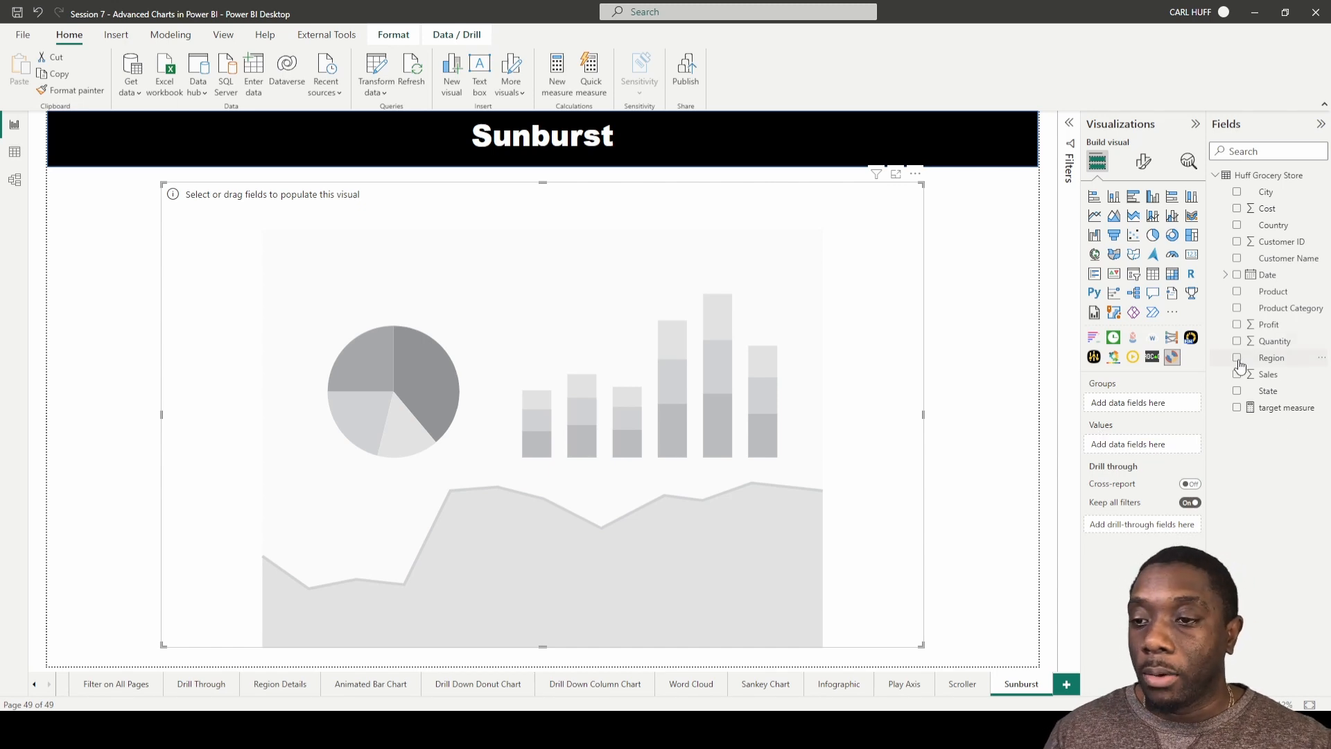
- Populate the Sunburst with Region as group and Sum of Sales as values
click(1237, 358)
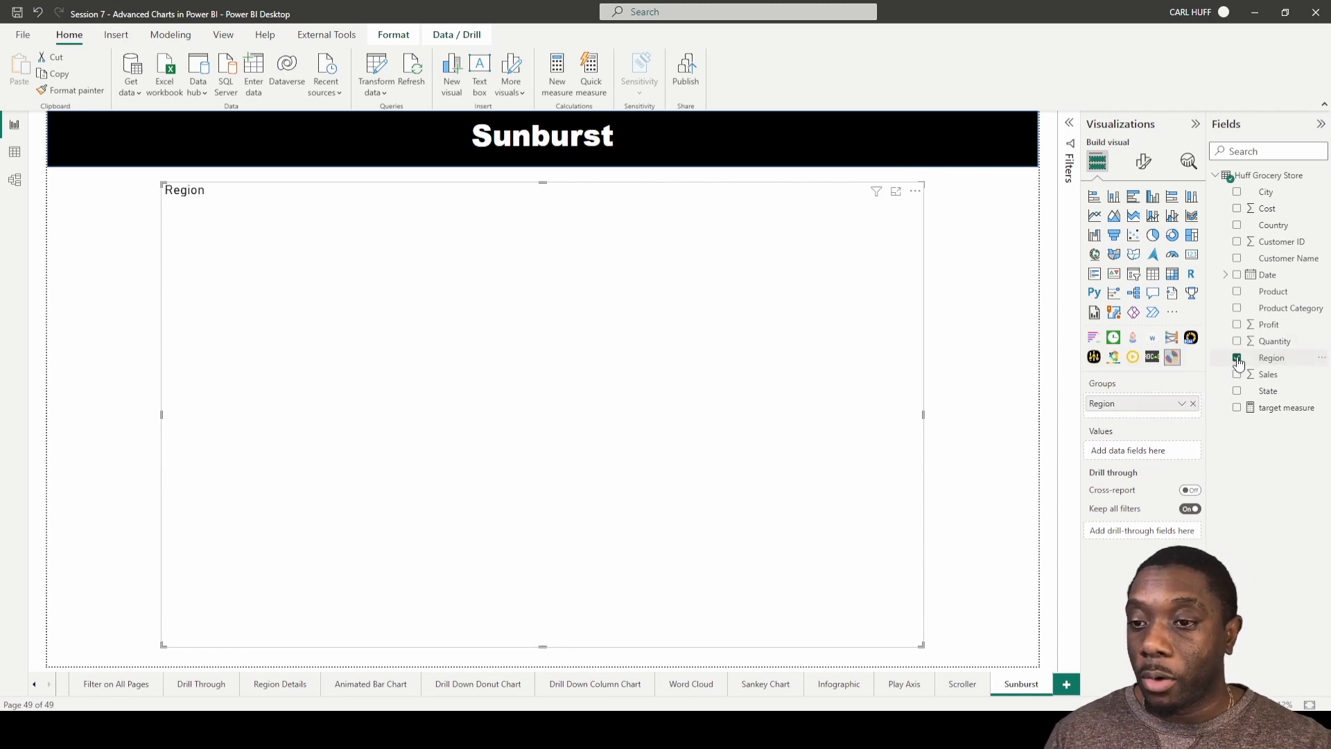
click(1237, 374)
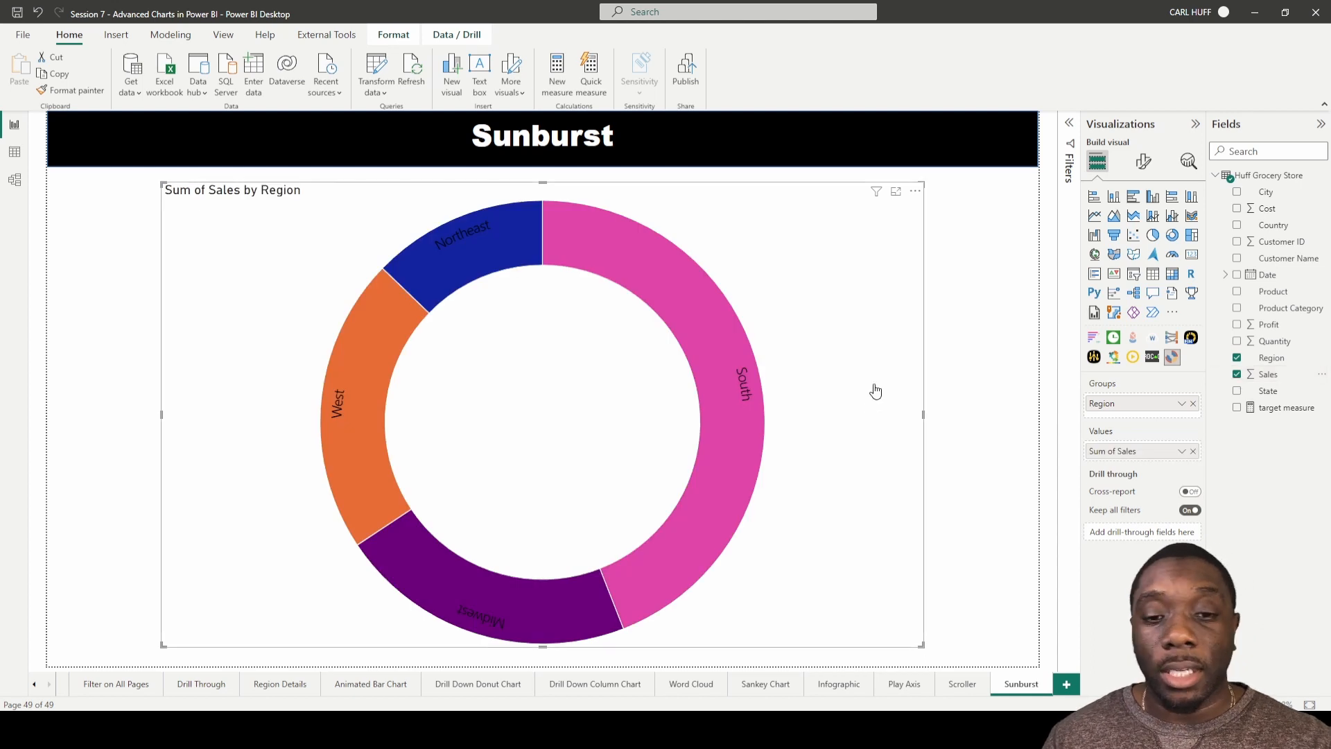
mouse_move(748, 395)
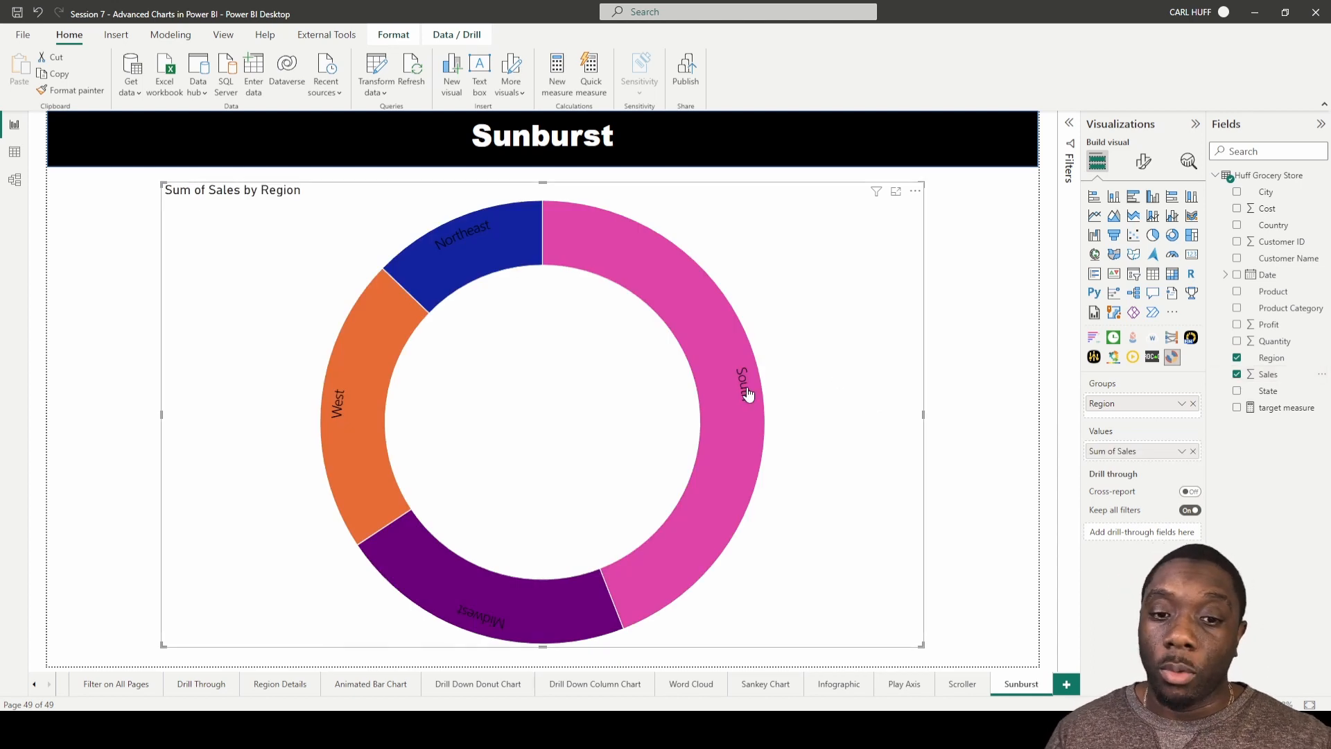
mouse_move(401, 279)
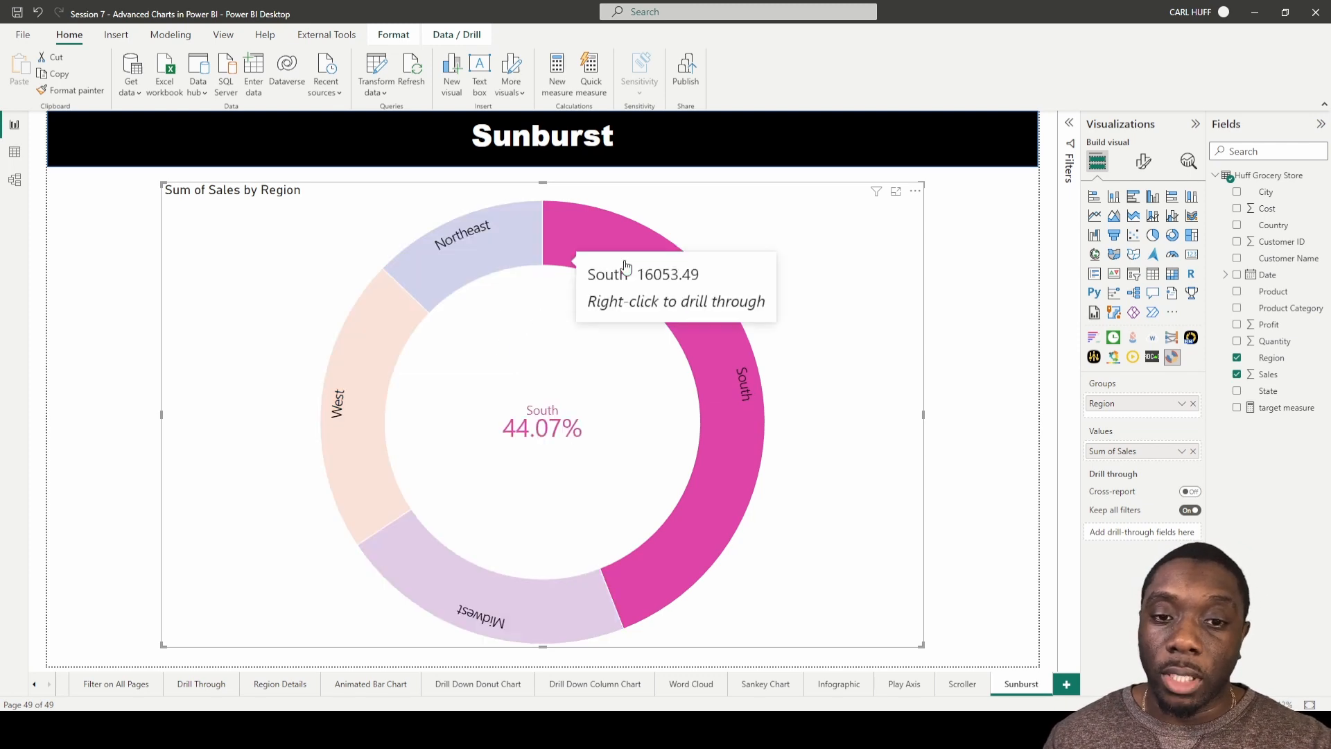
mouse_move(601, 368)
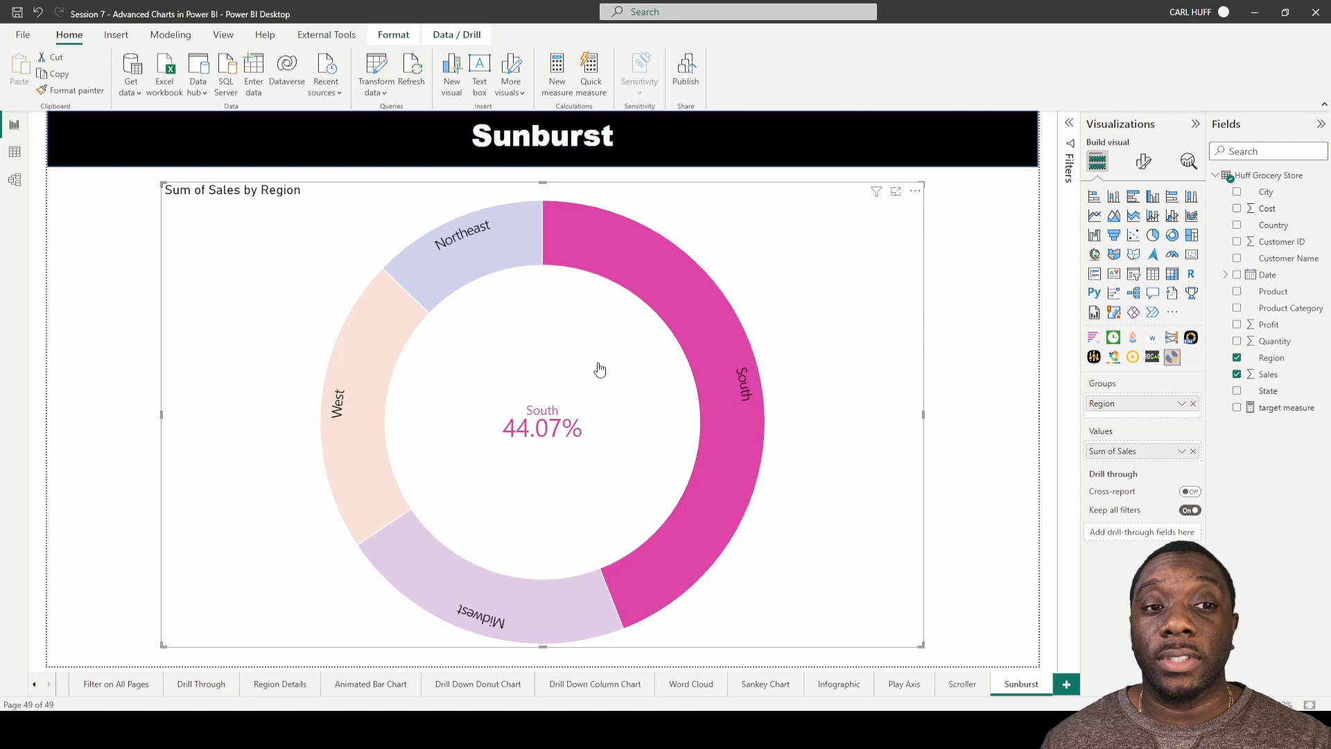
mouse_move(712, 320)
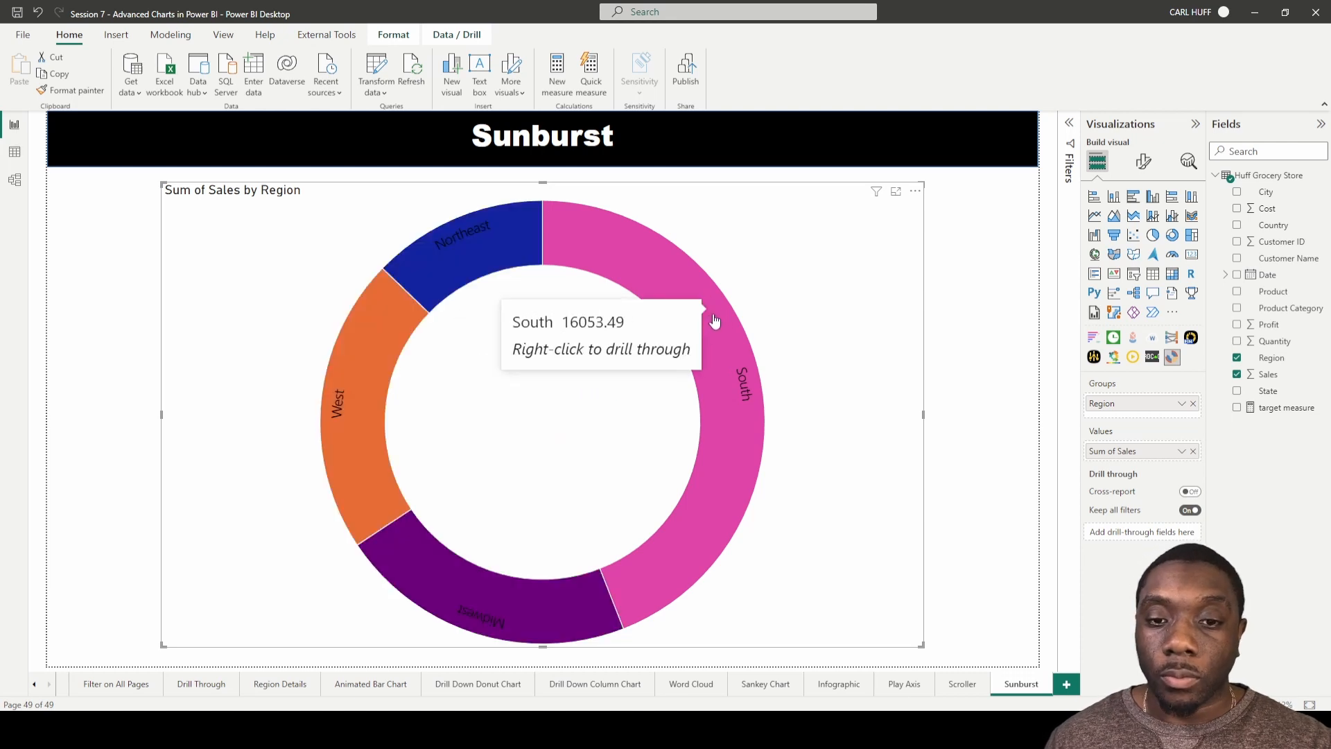
mouse_move(1311, 403)
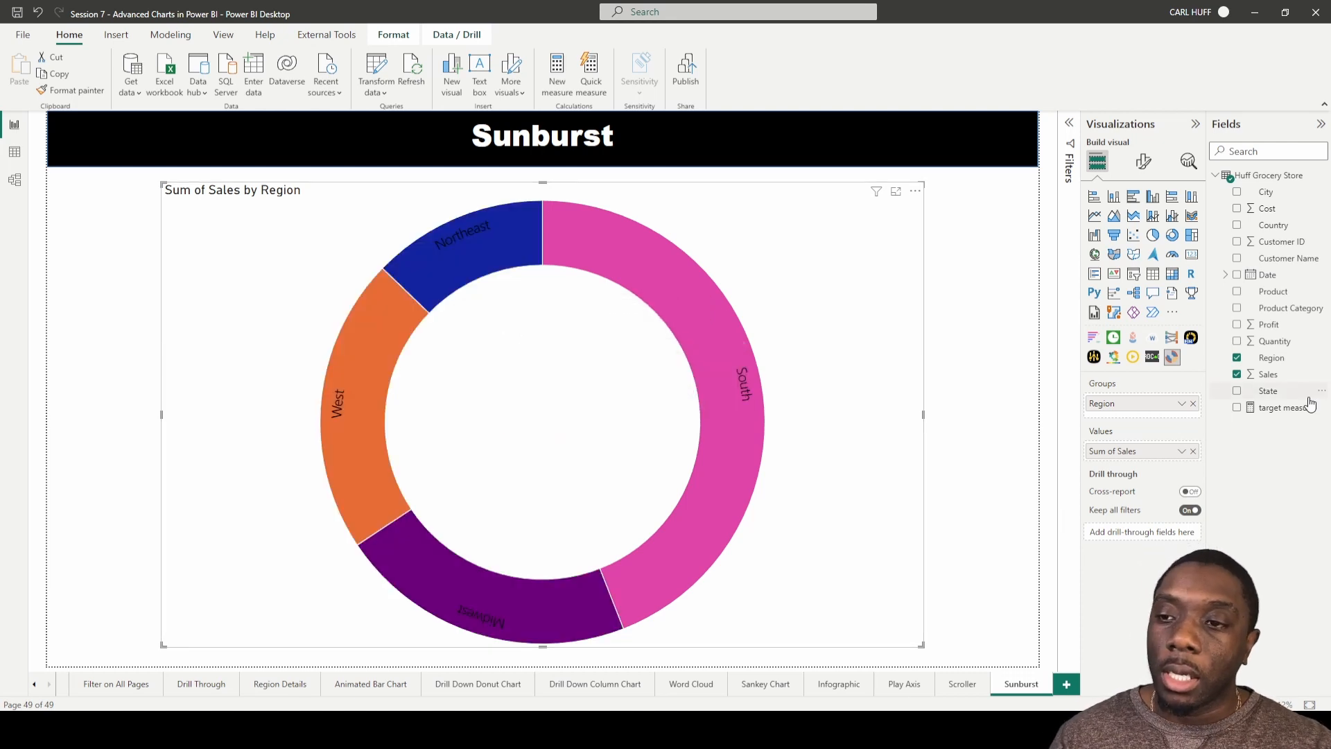
- Add Product Category as an outer ring and filter out the Food and Spice category
drag(1288, 308, 1141, 401)
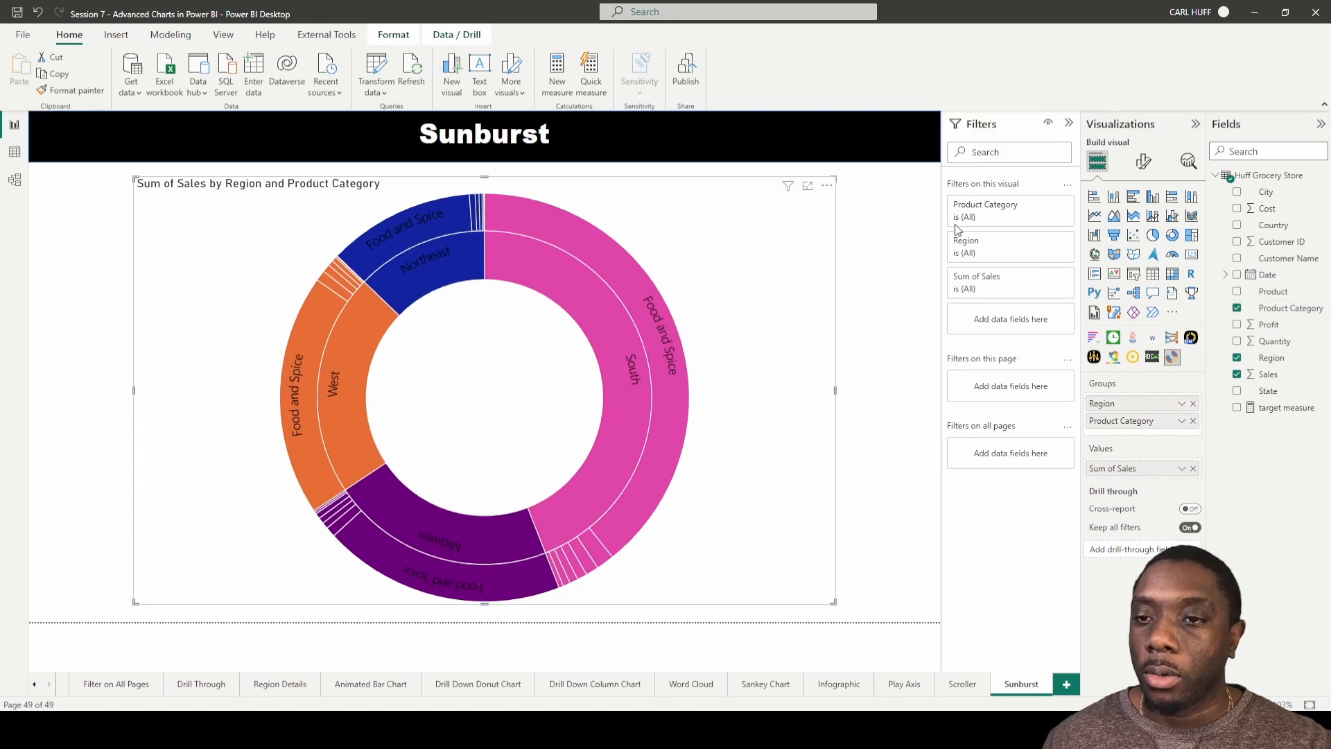
click(985, 204)
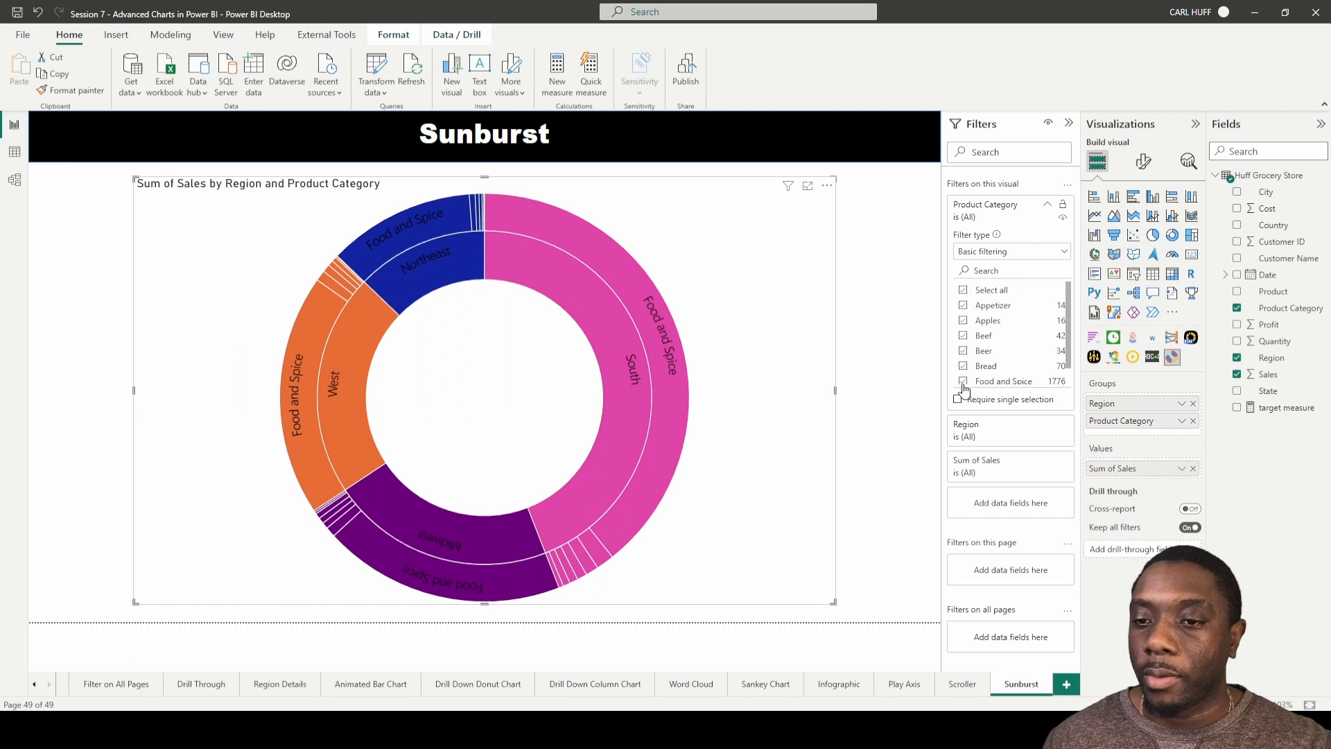
click(964, 380)
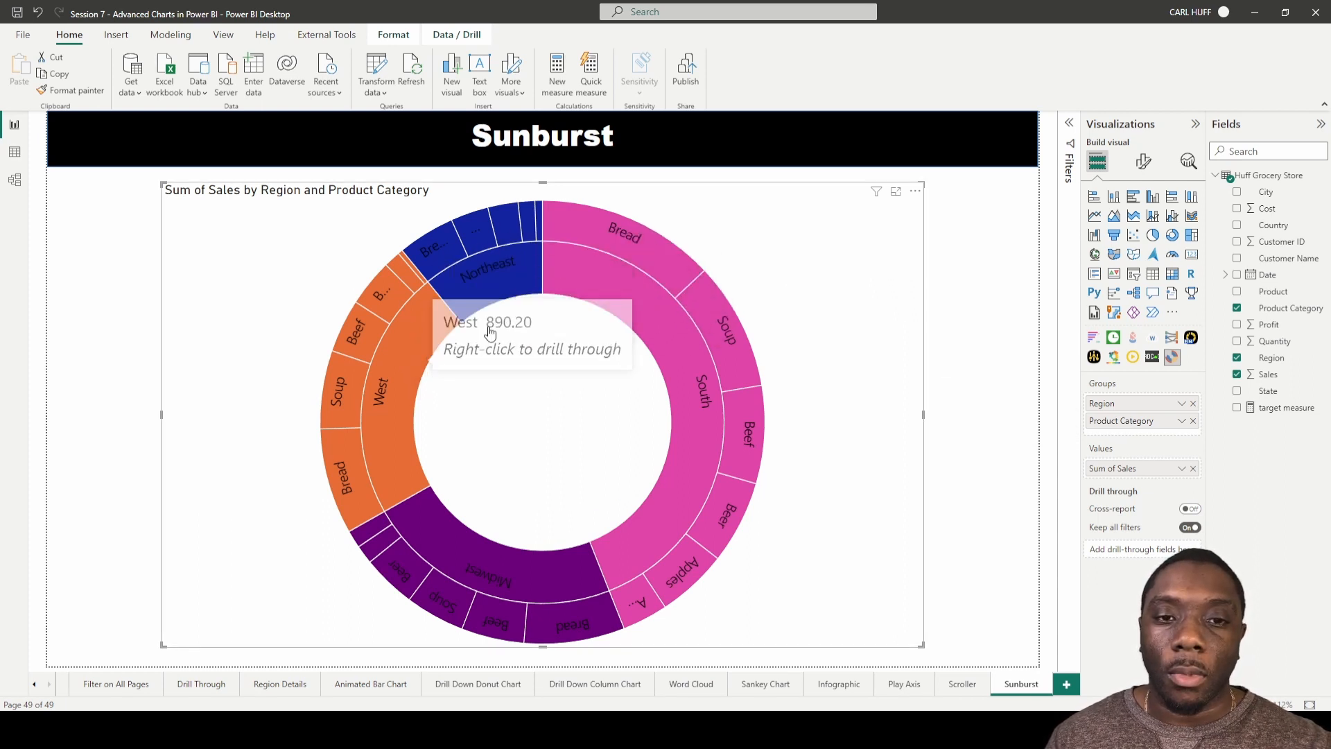
mouse_move(667, 375)
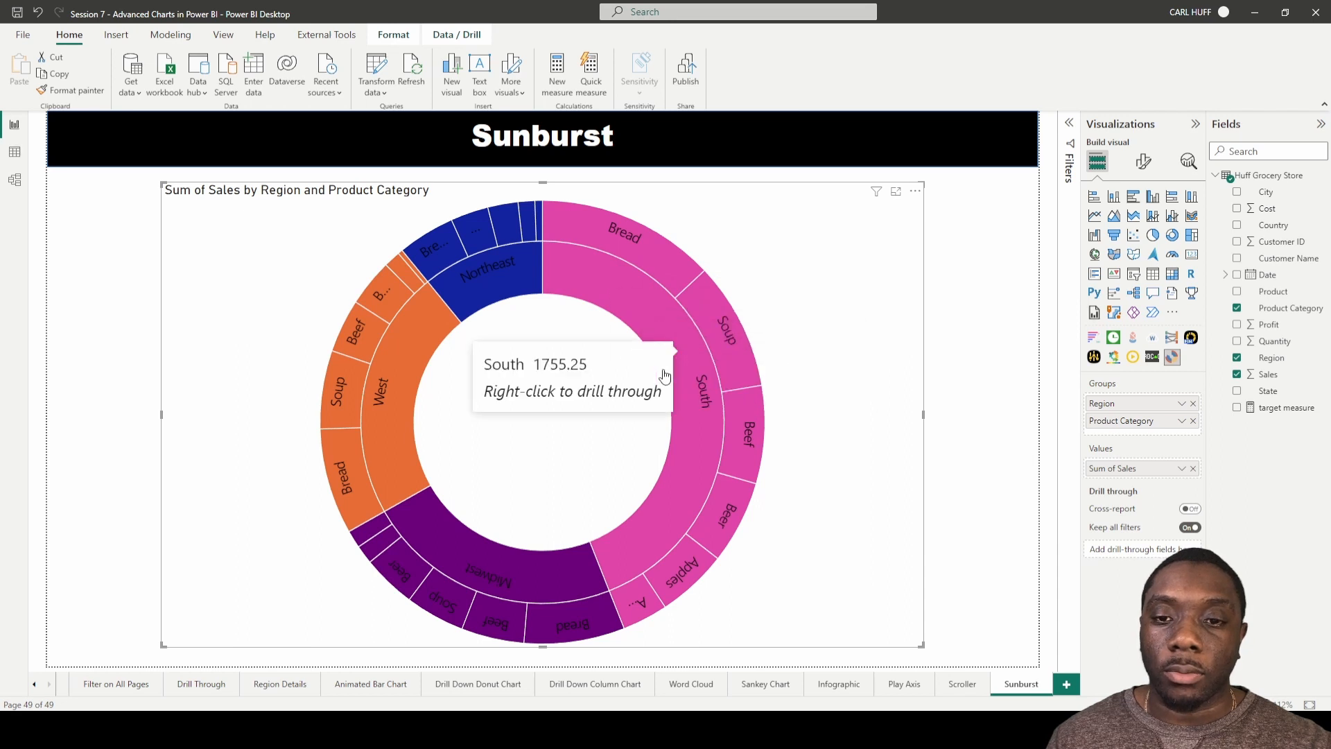
mouse_move(600, 212)
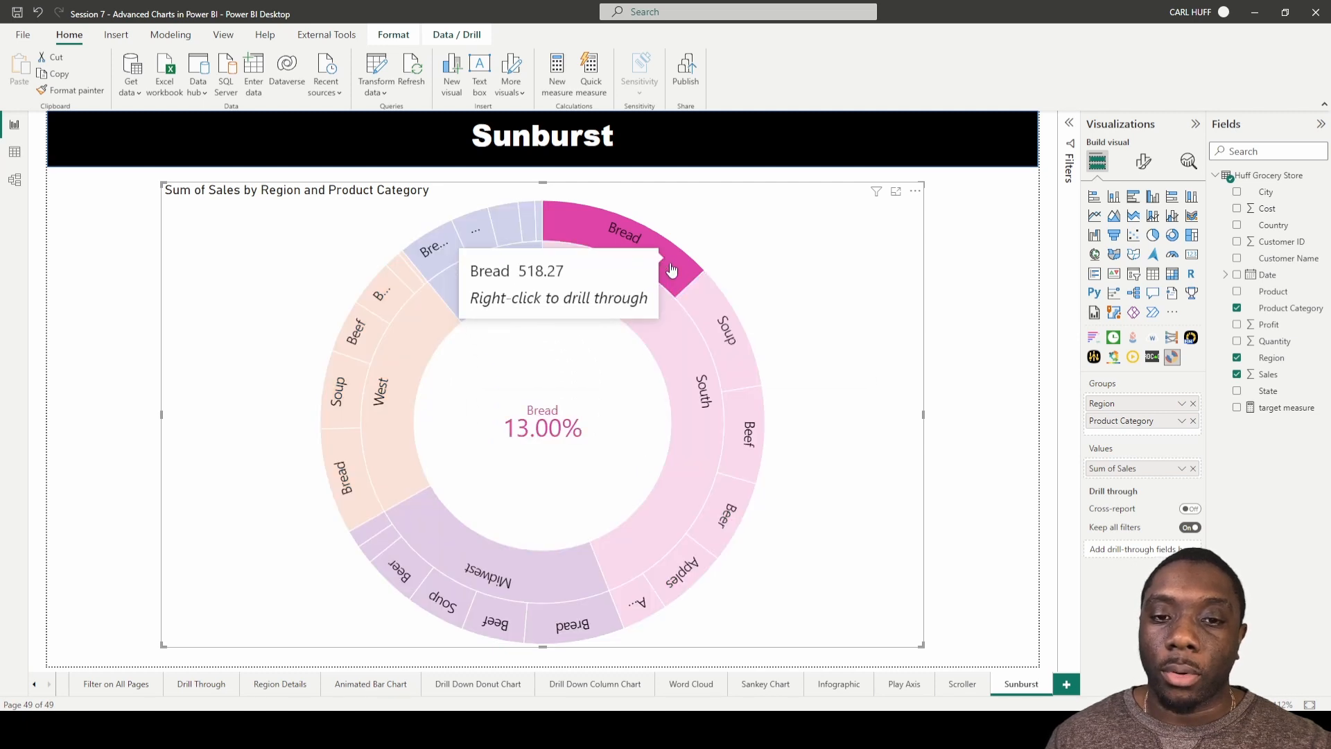
mouse_move(551, 430)
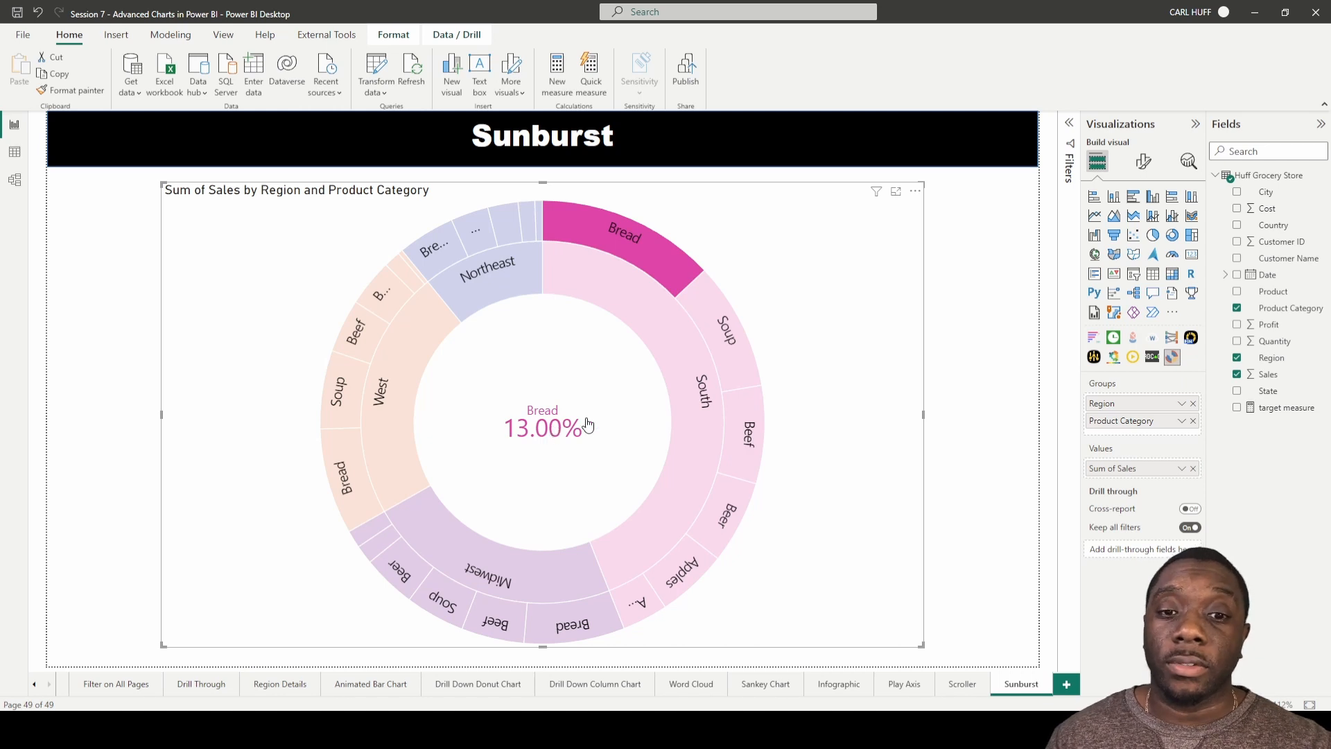
mouse_move(643, 268)
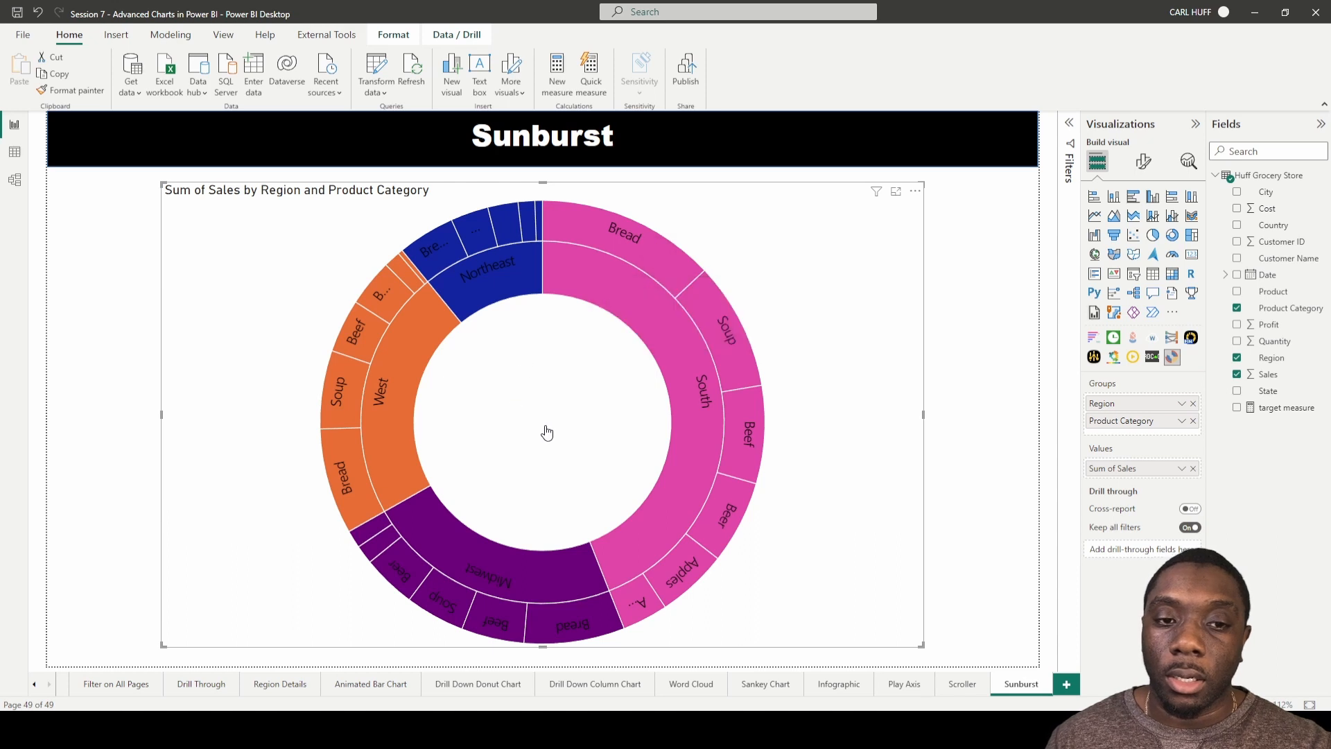
mouse_move(1143, 161)
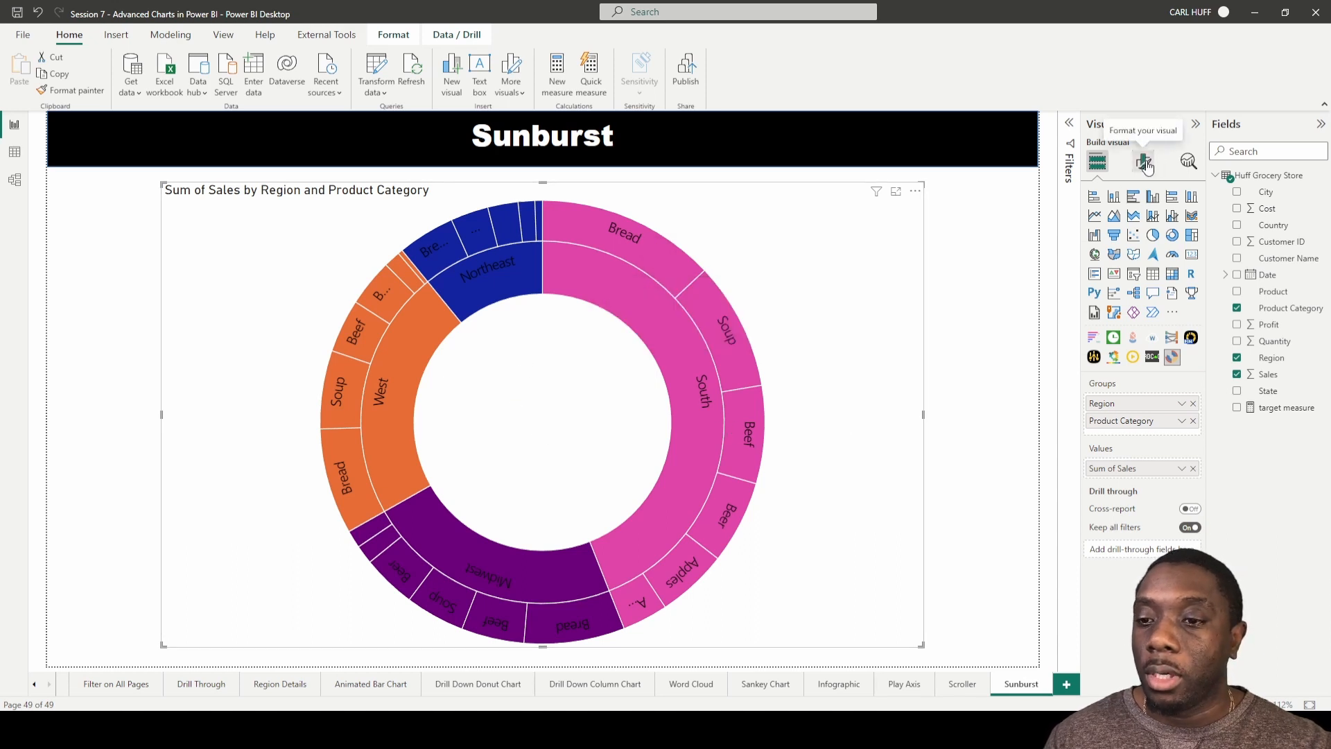
- In the Group format settings, toggle data labels off and on and try category labels
click(1142, 160)
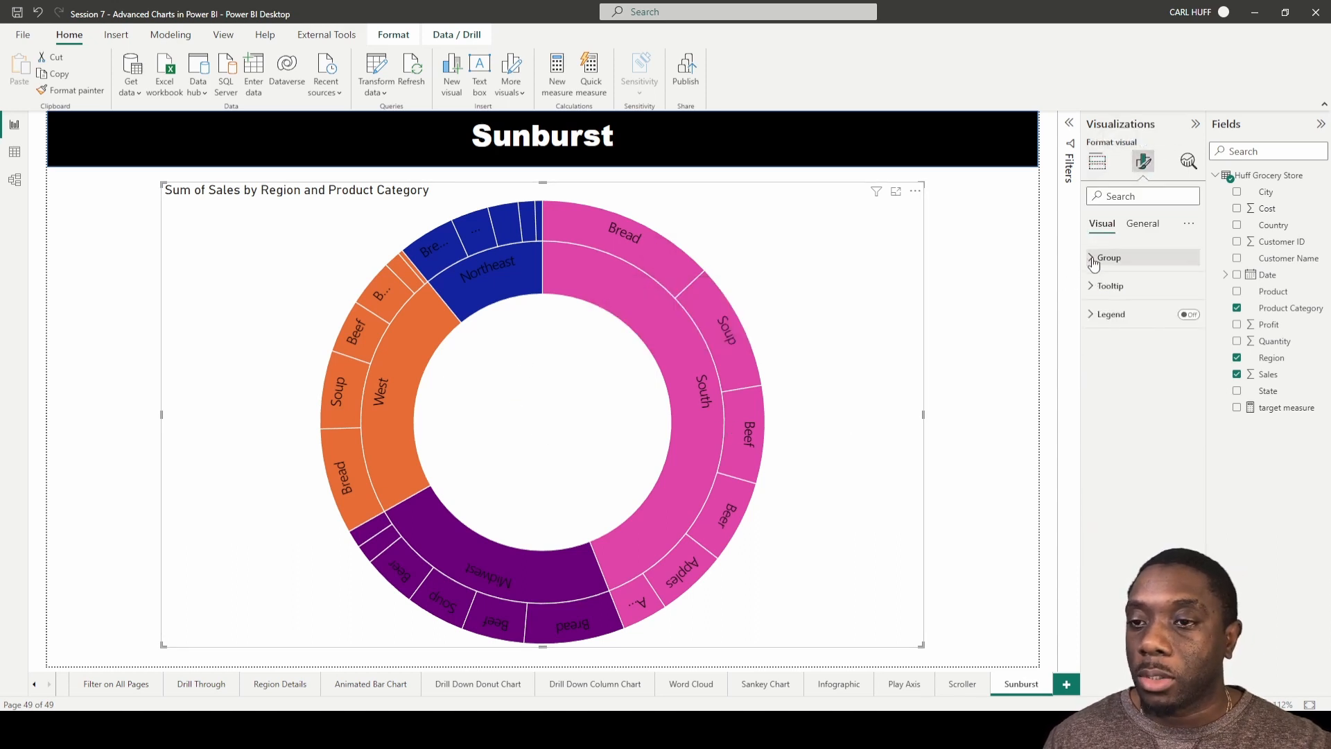
click(1108, 258)
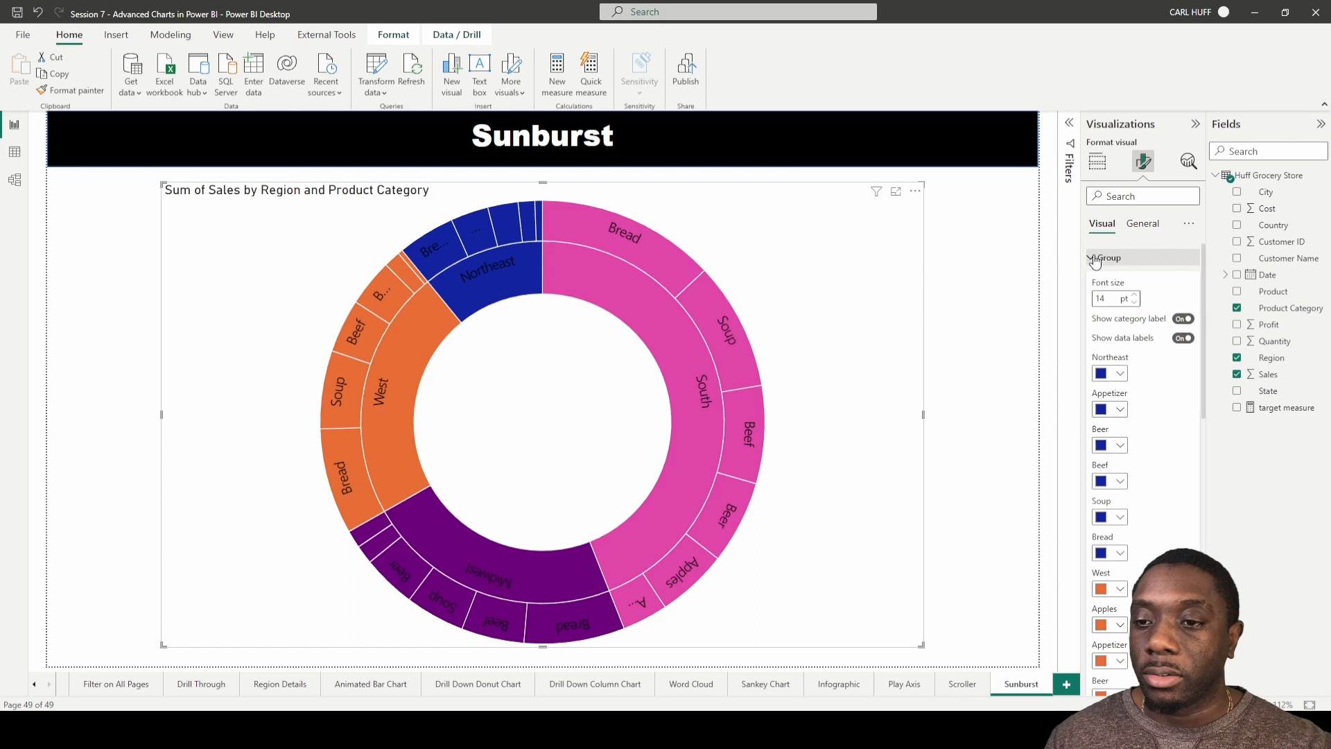
scroll(down, 3)
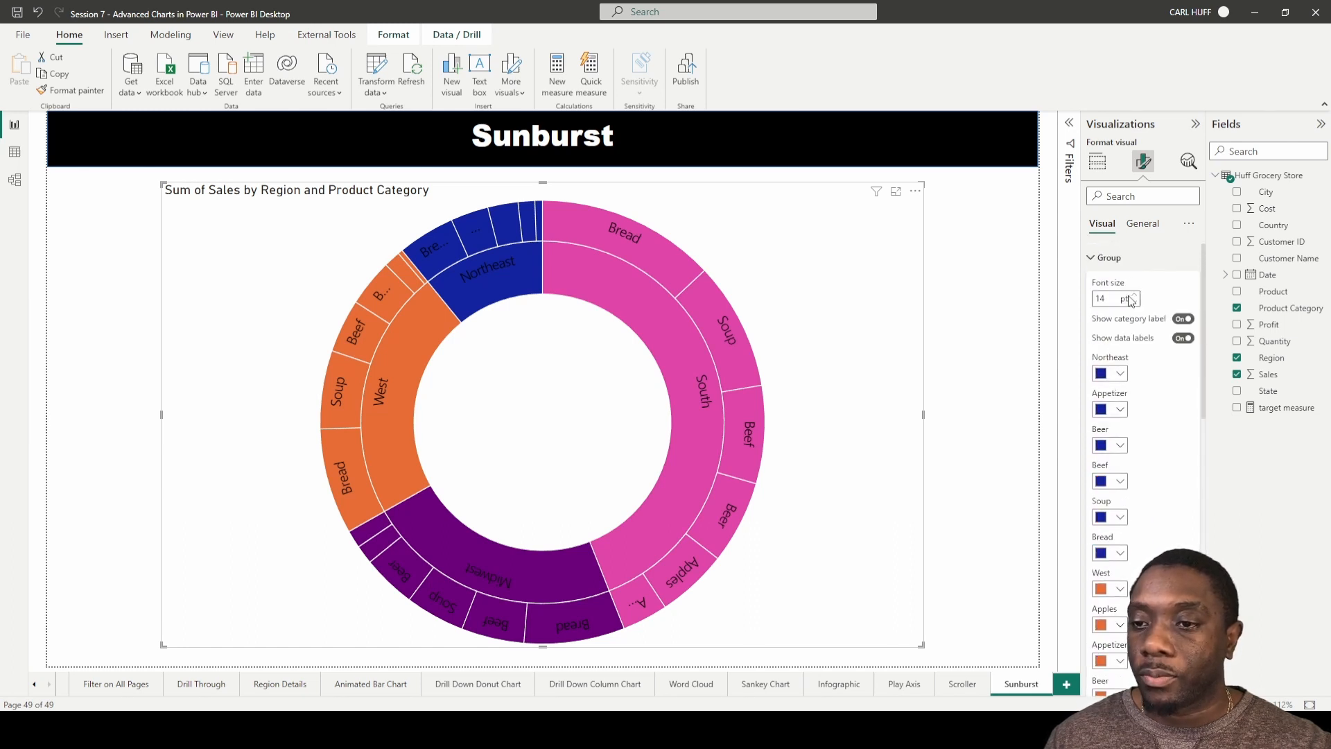
mouse_move(1146, 311)
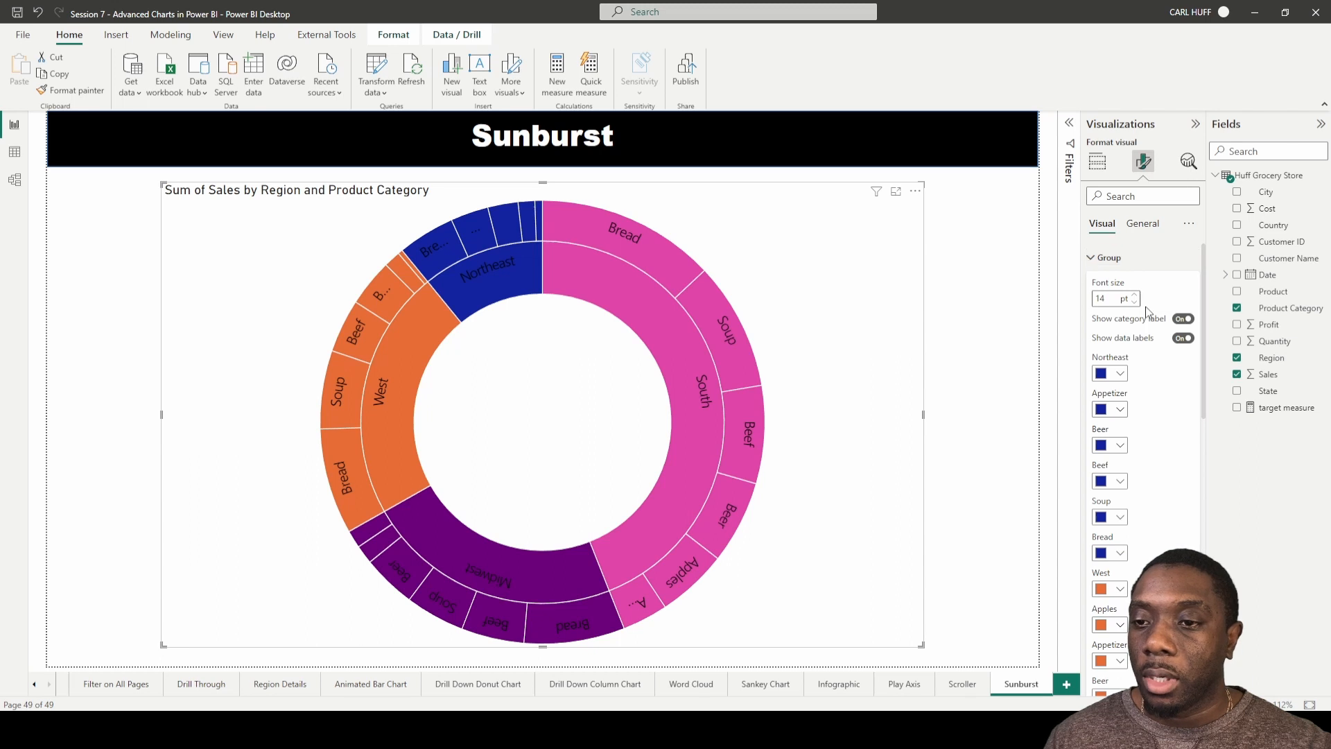
click(1182, 338)
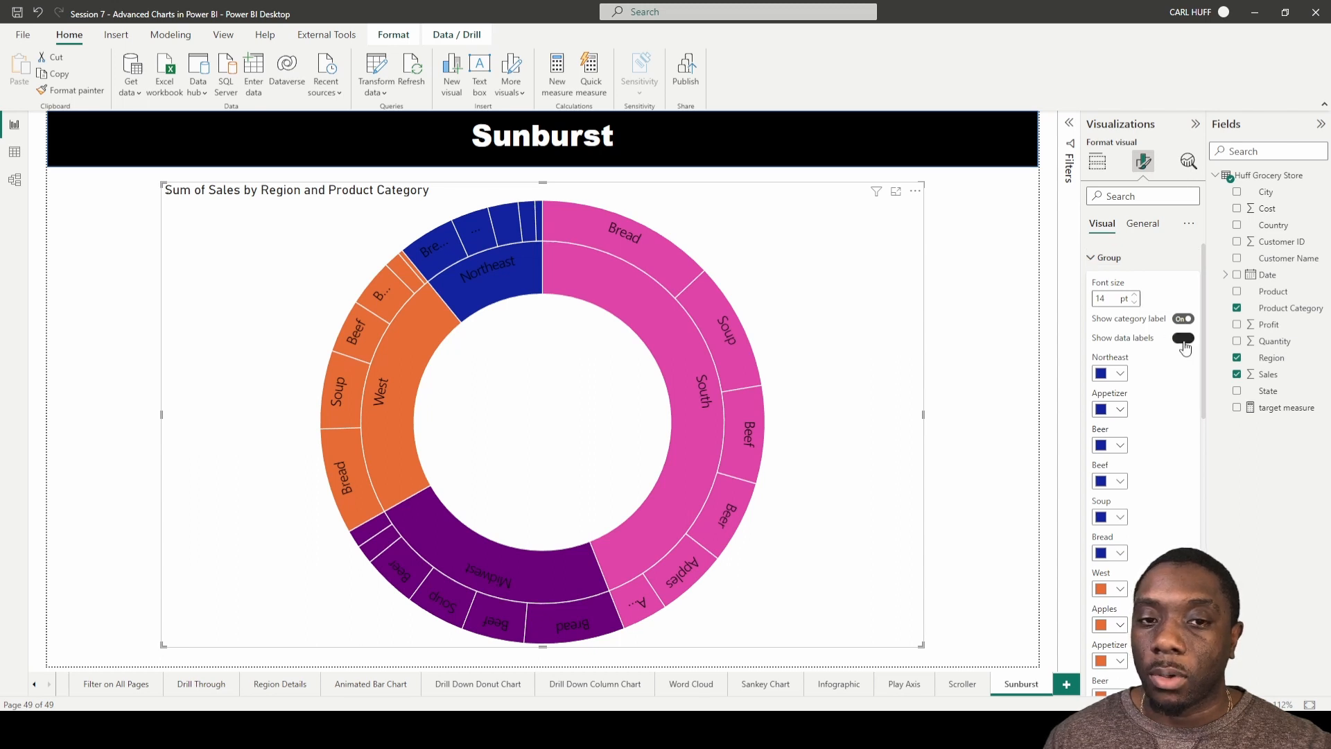
click(1183, 339)
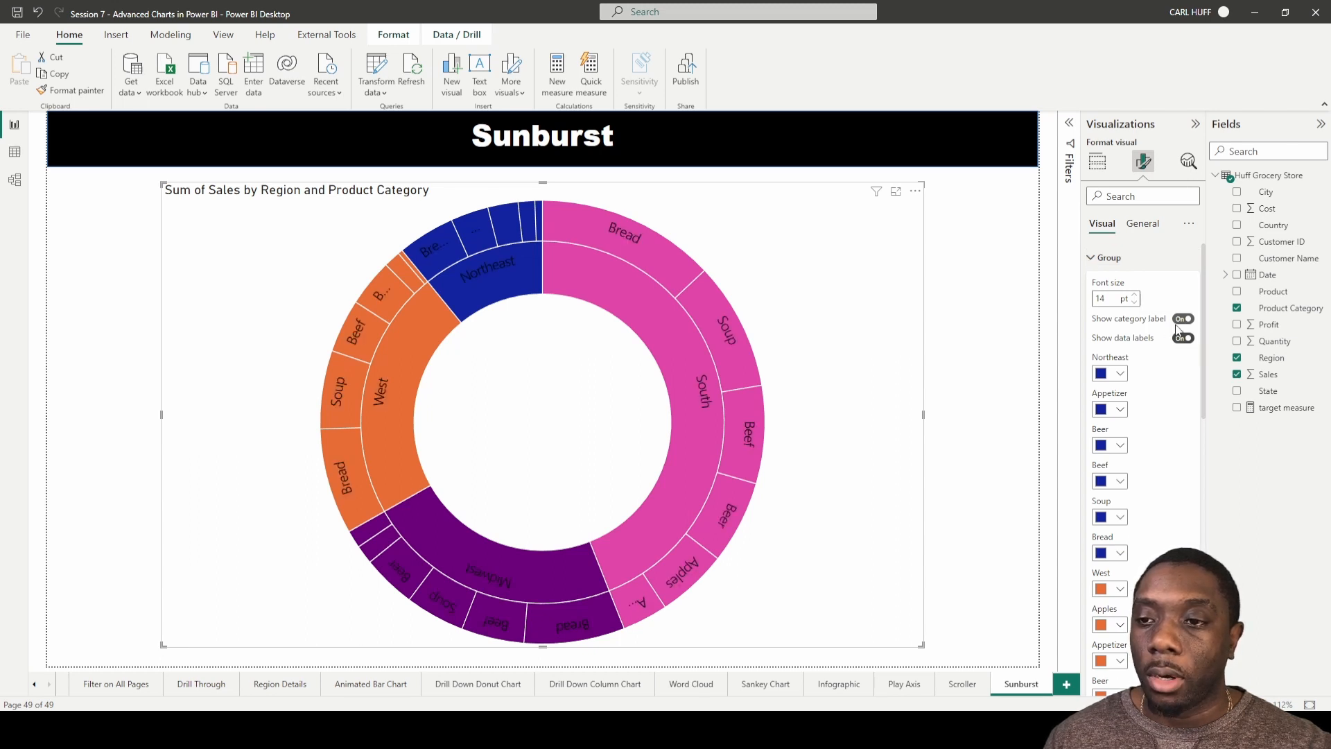
click(1181, 319)
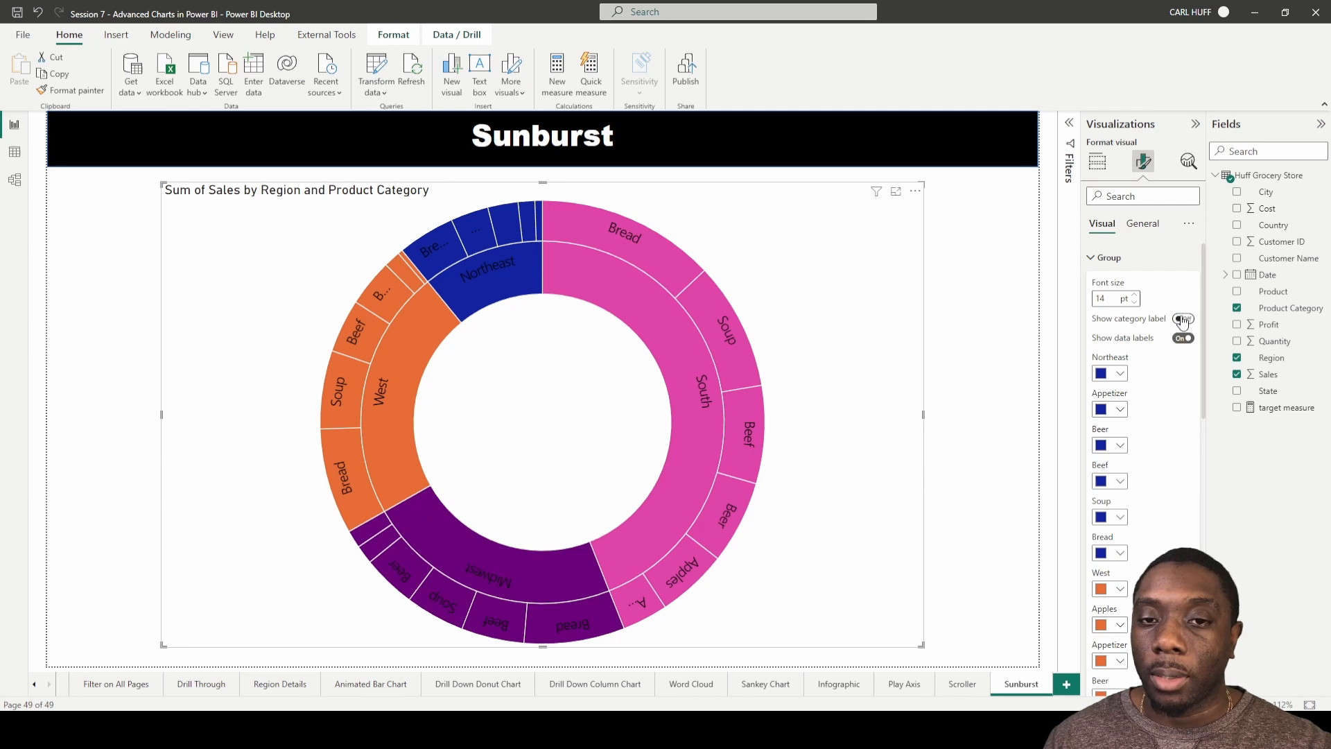
click(1108, 258)
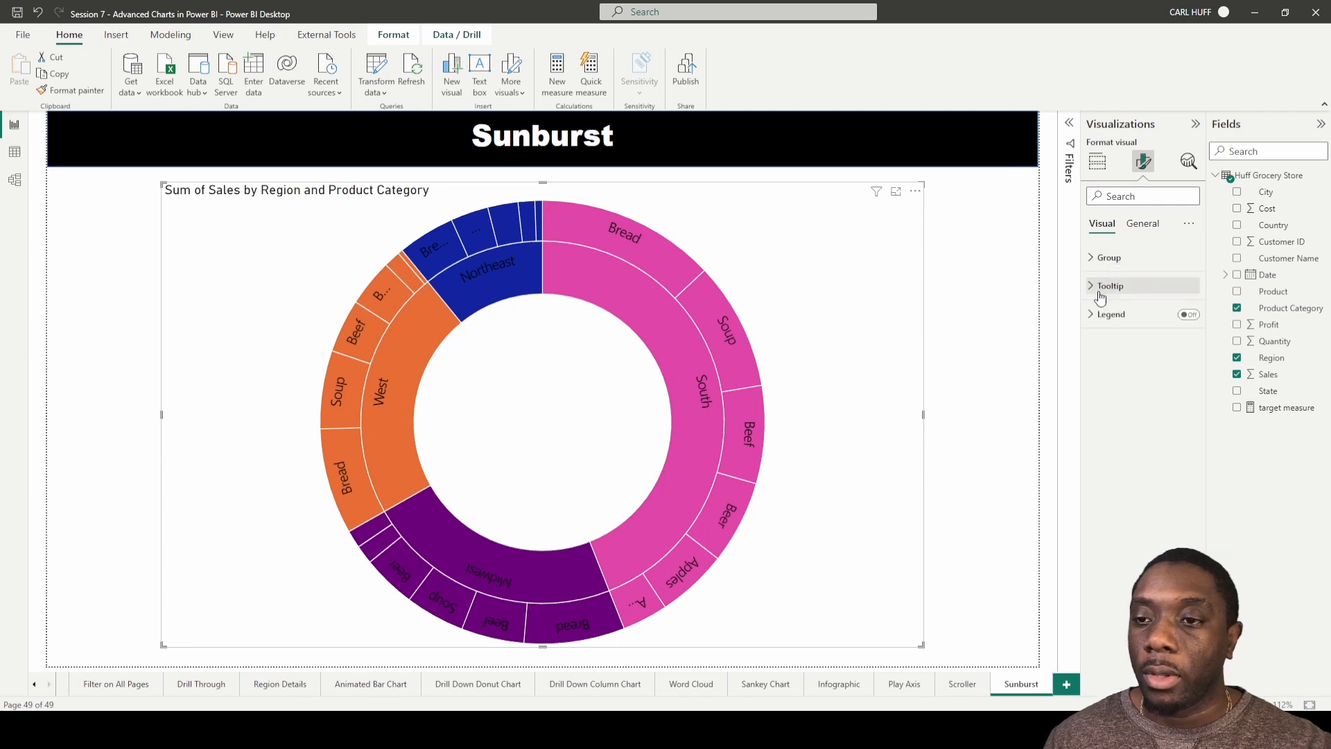
- Toggle the Legend on and off and review the Tooltip settings, leaving them unchanged
click(1188, 315)
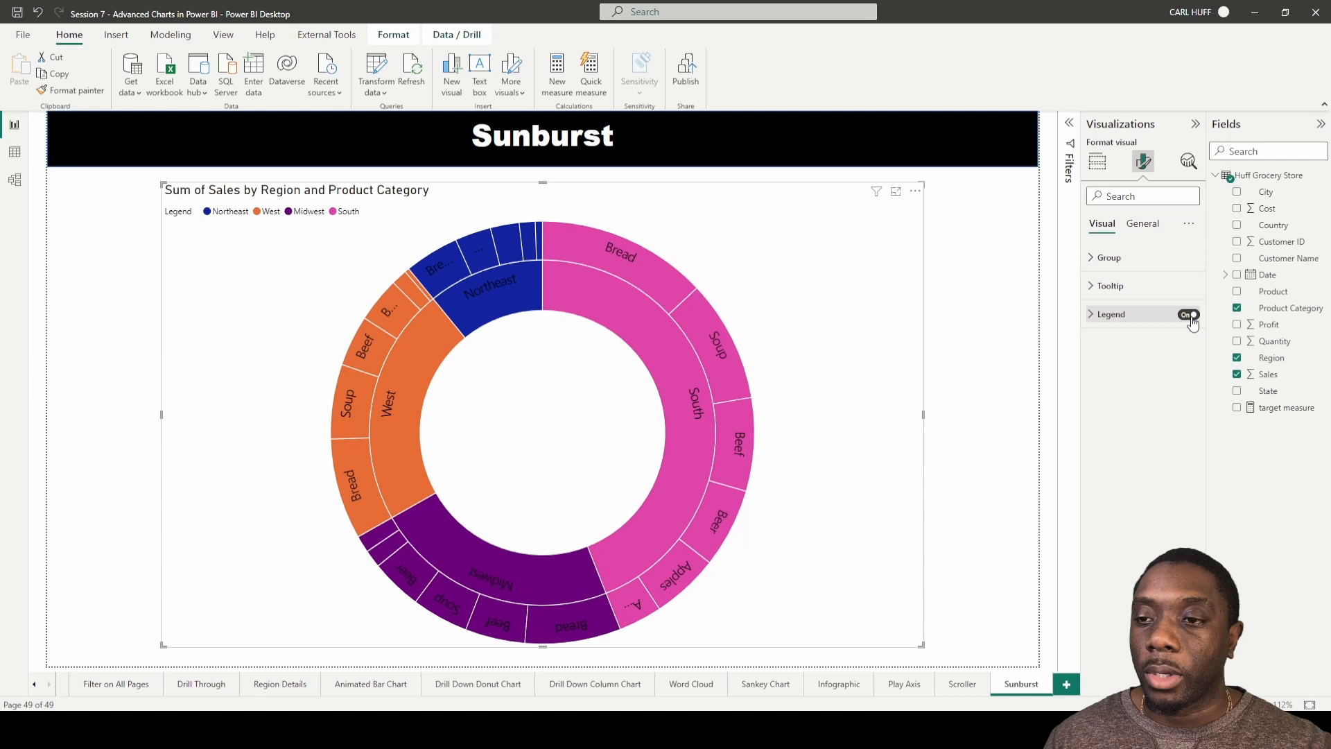
click(1188, 315)
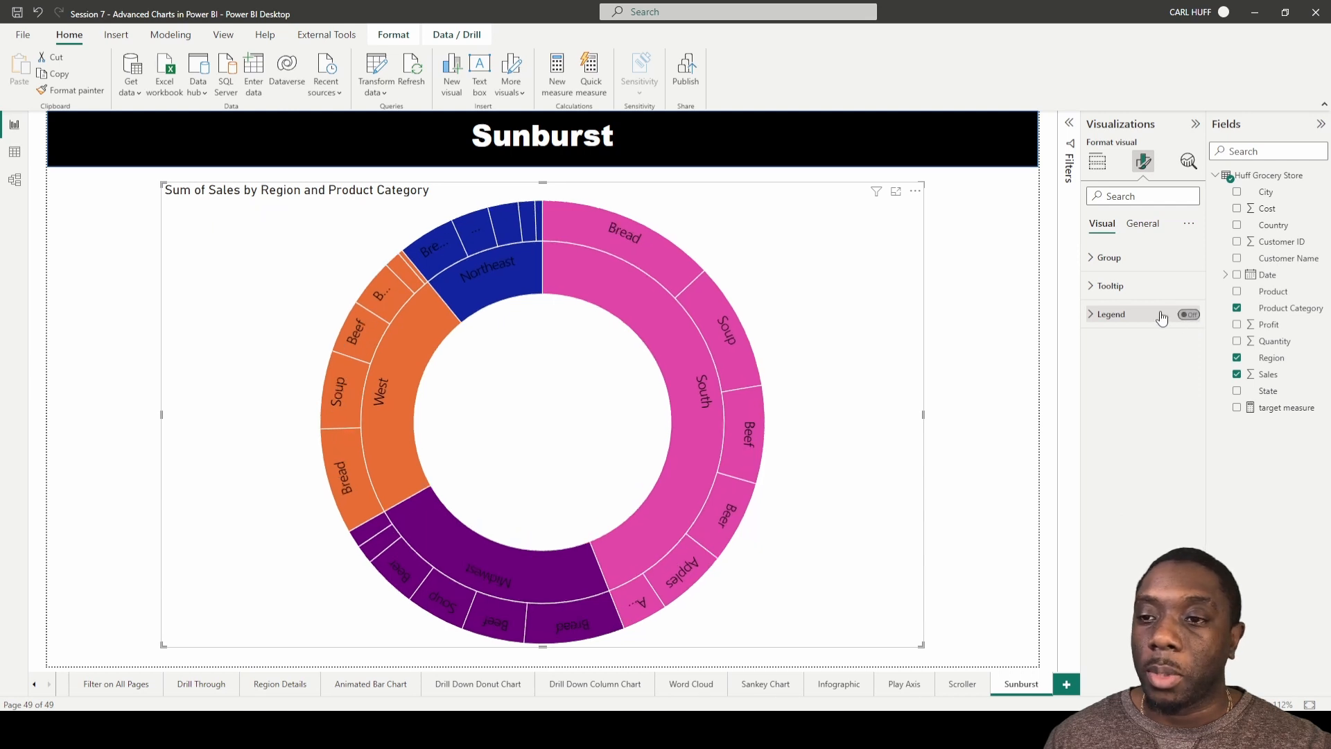
click(1110, 286)
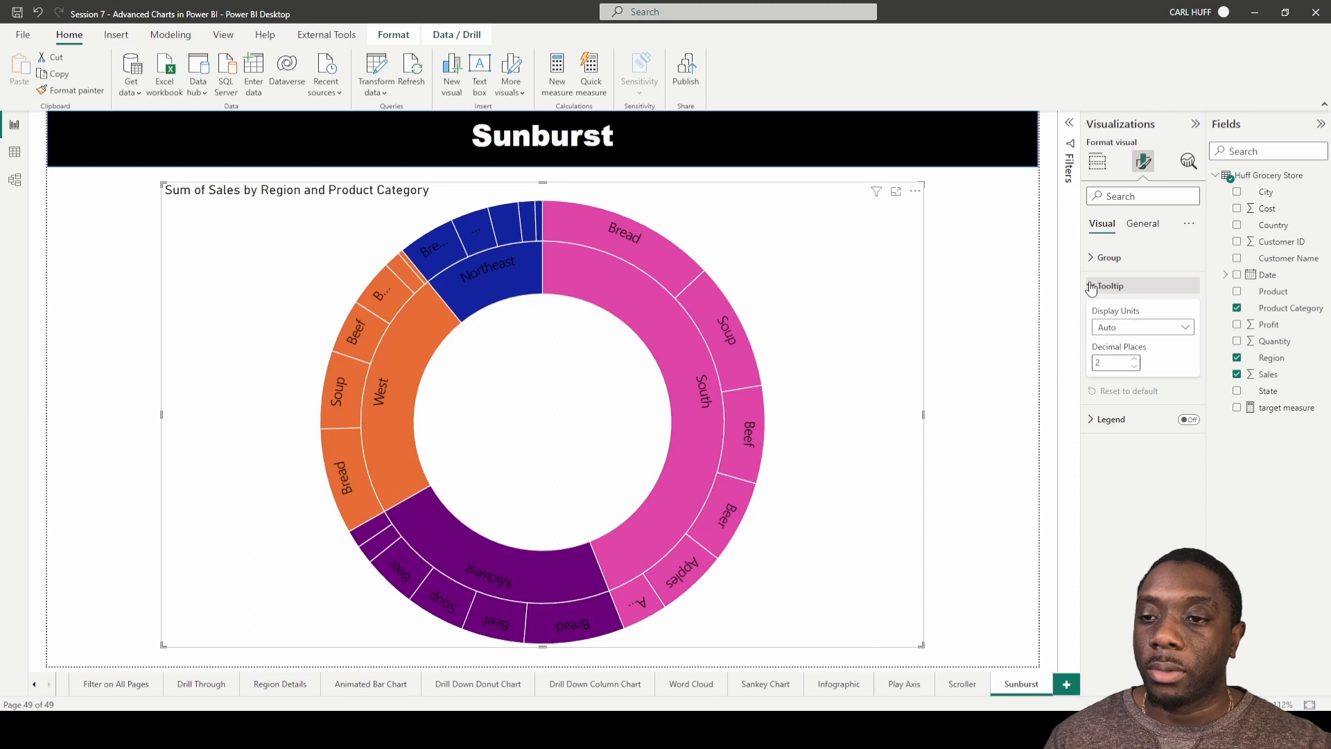
click(1108, 285)
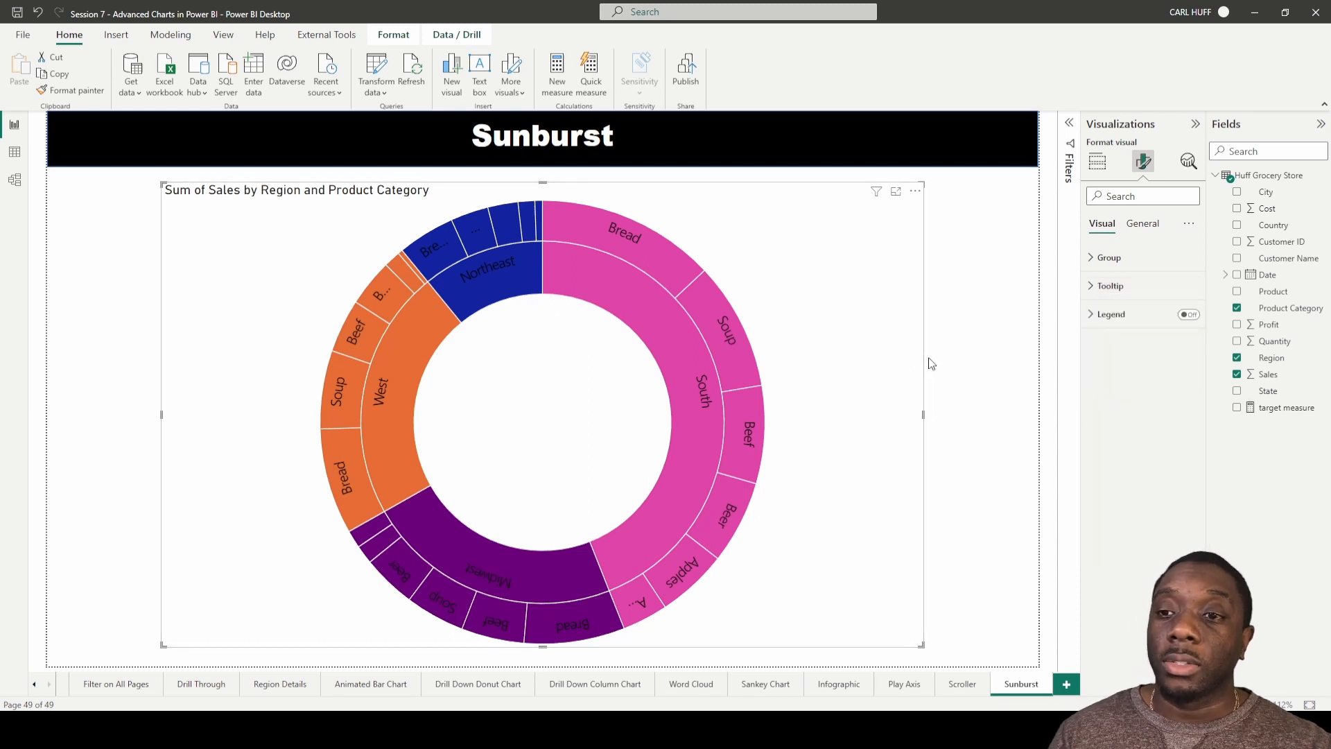